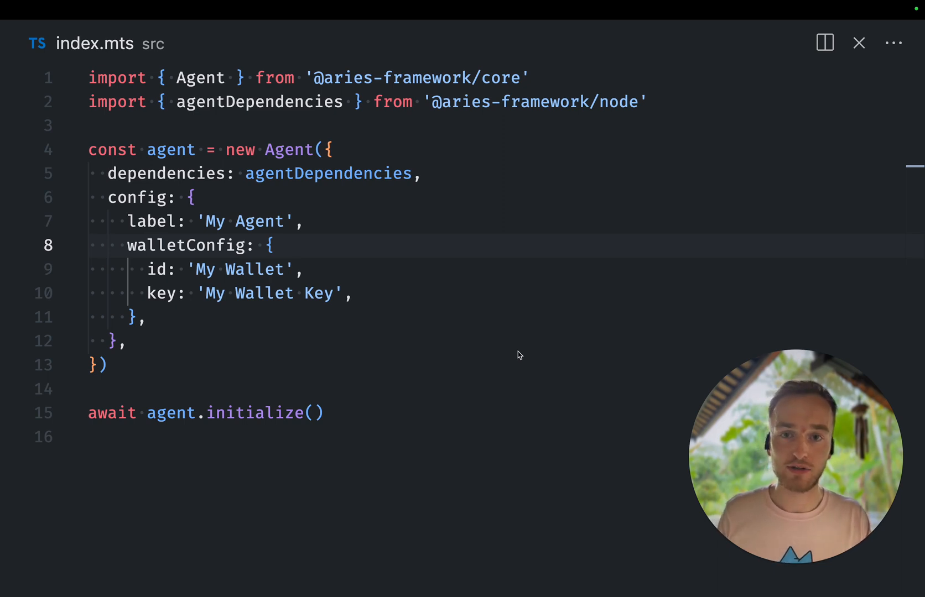
mouse_move(434, 369)
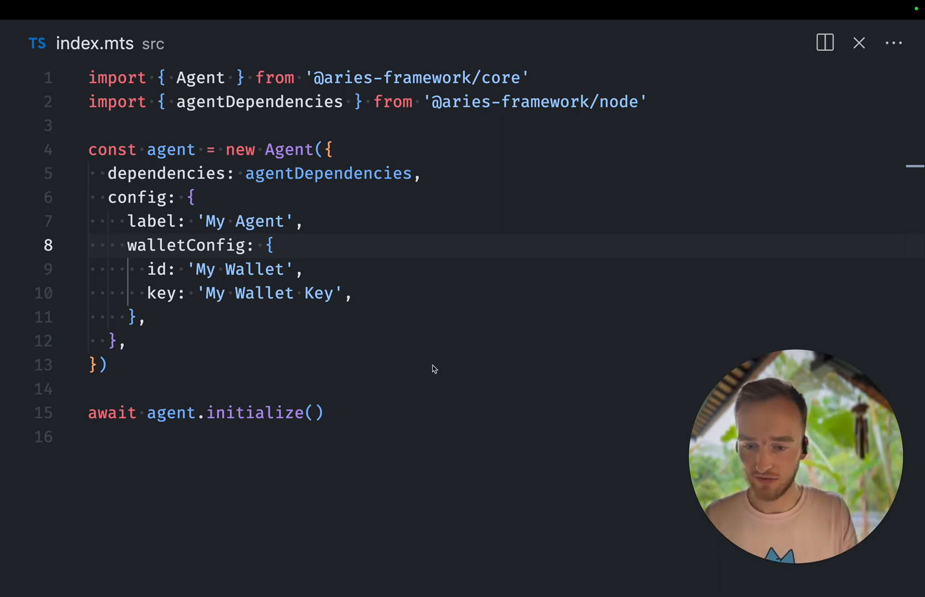
Add an empty line below the agent.initialize() call in index.mts.
double_click(329, 173)
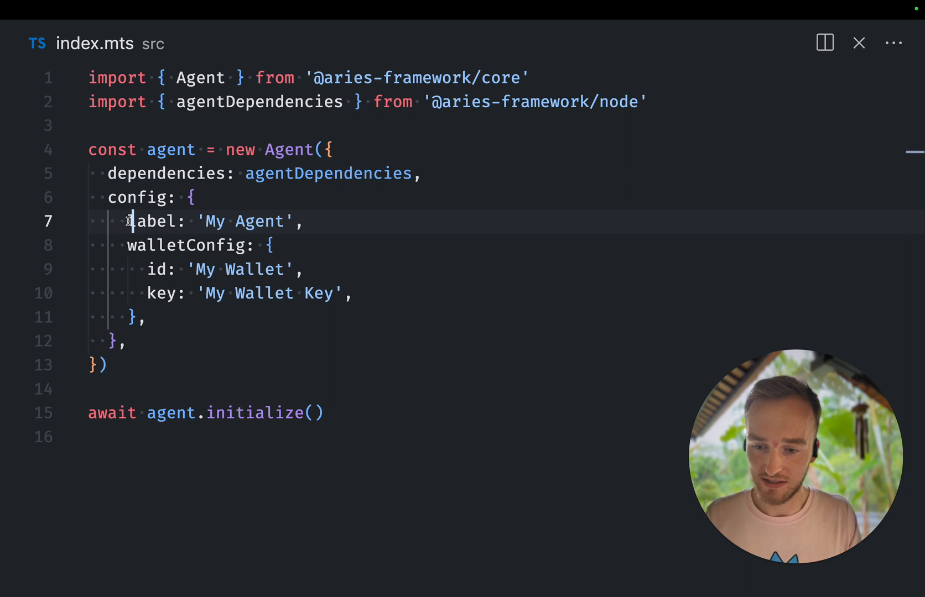
left_click(324, 412)
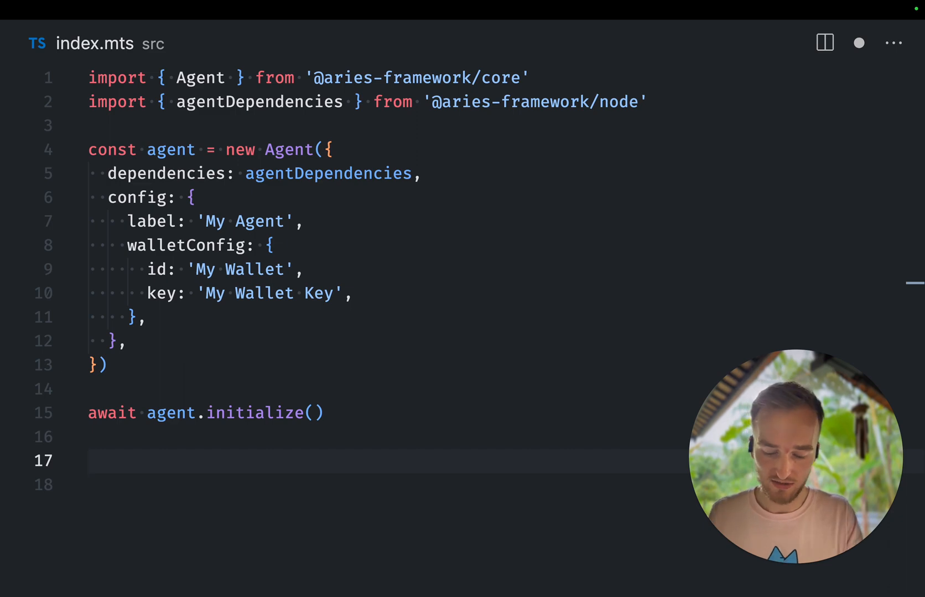
Write agent.dids.resolve() using the IntelliSense resolve suggestion.
type("agent.")
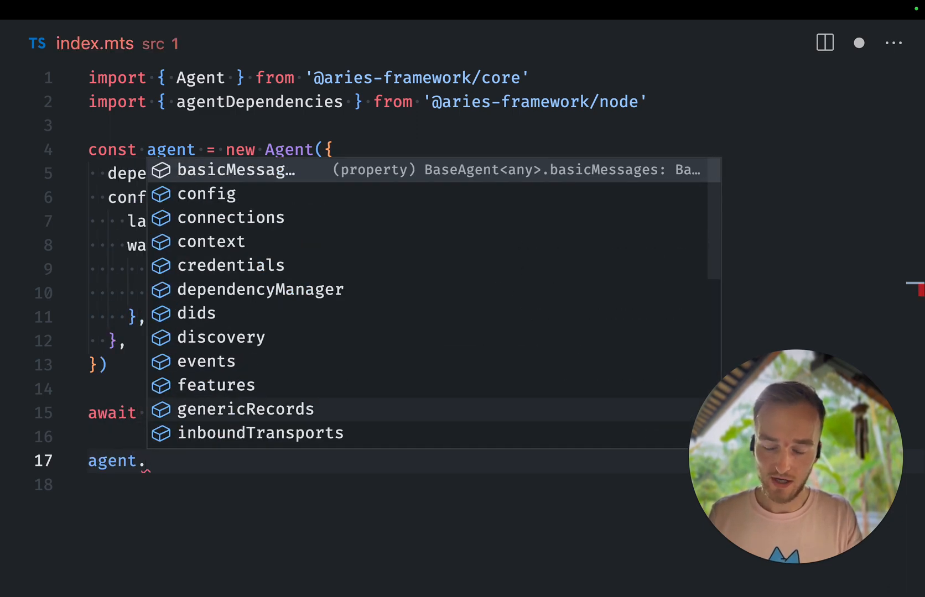
type("dids")
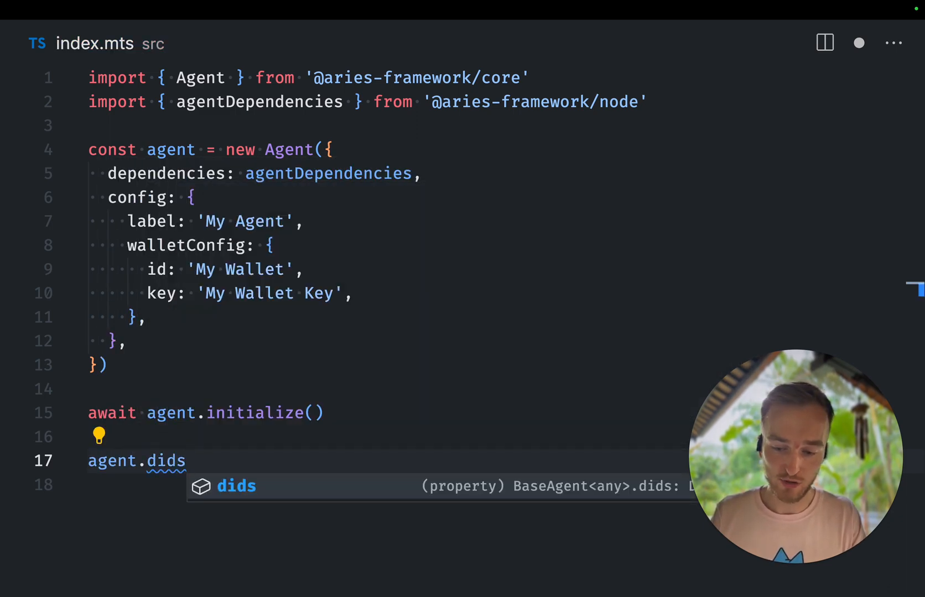
type(".")
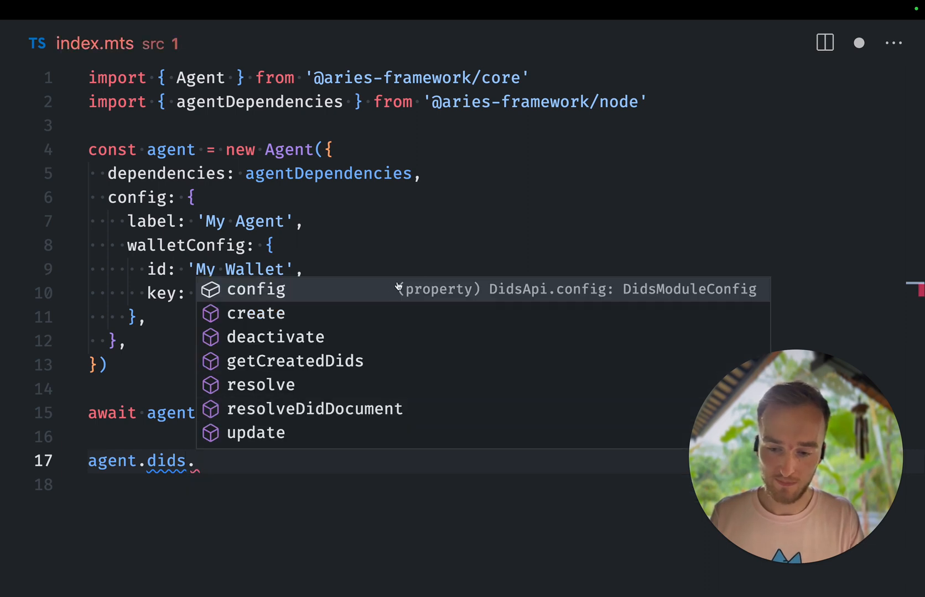
mouse_move(314, 374)
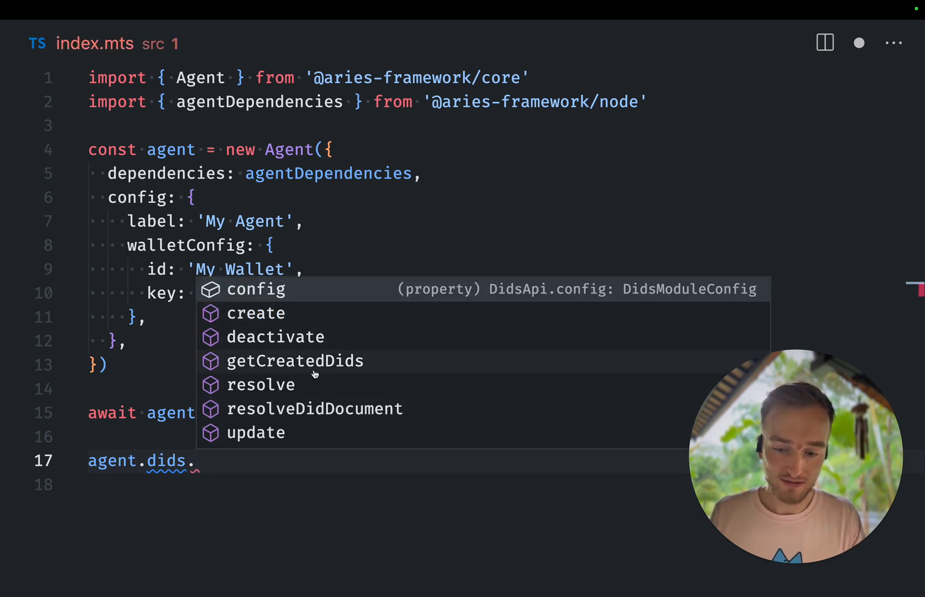
mouse_move(276, 432)
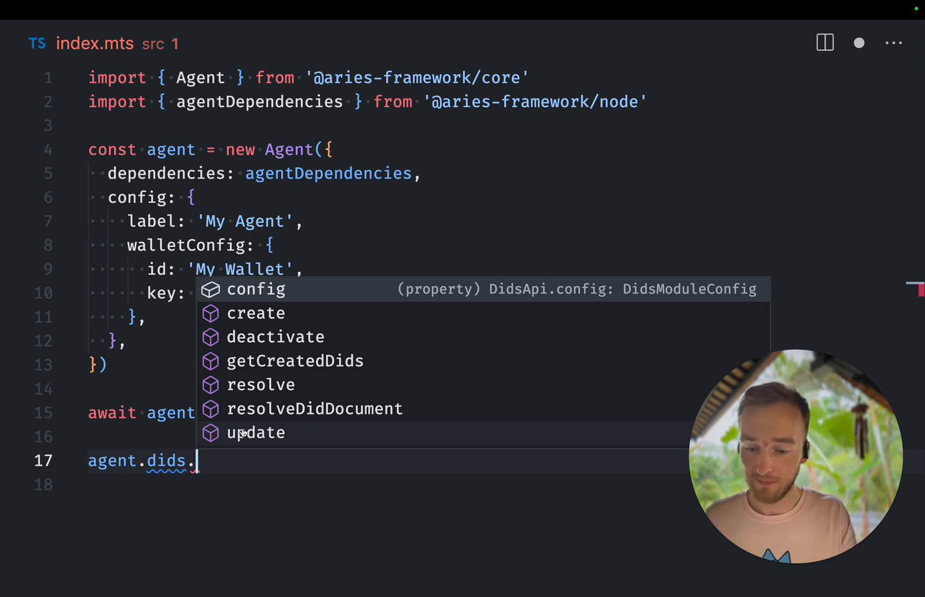
mouse_move(260, 385)
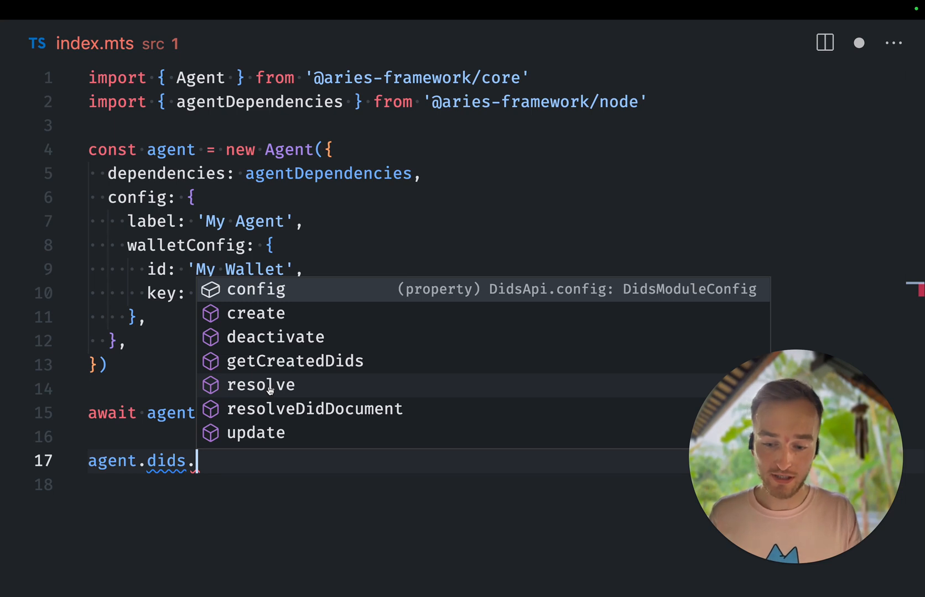
left_click(261, 385)
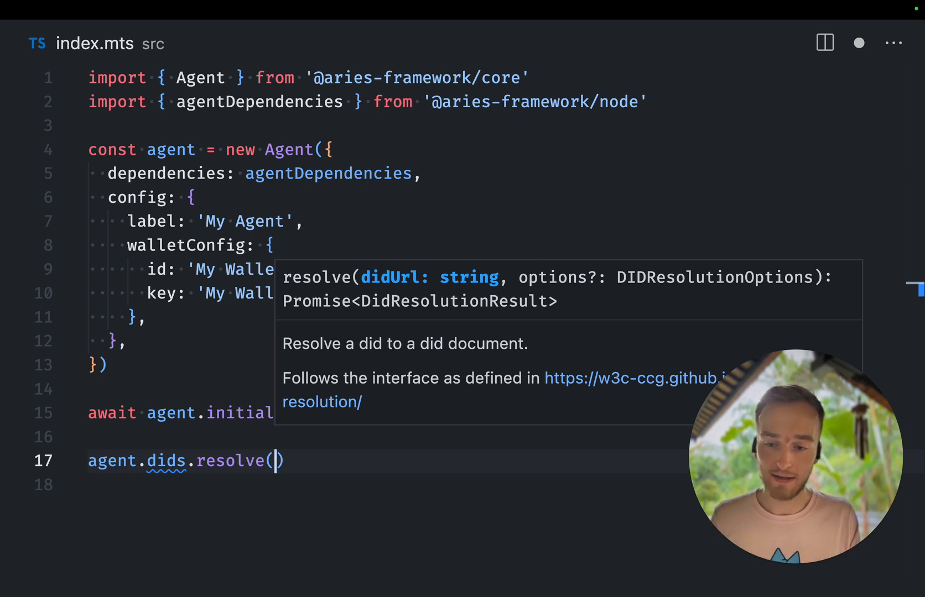
Resolve 'did:web:did.animo.id' and await it into const didResult.
type("'")
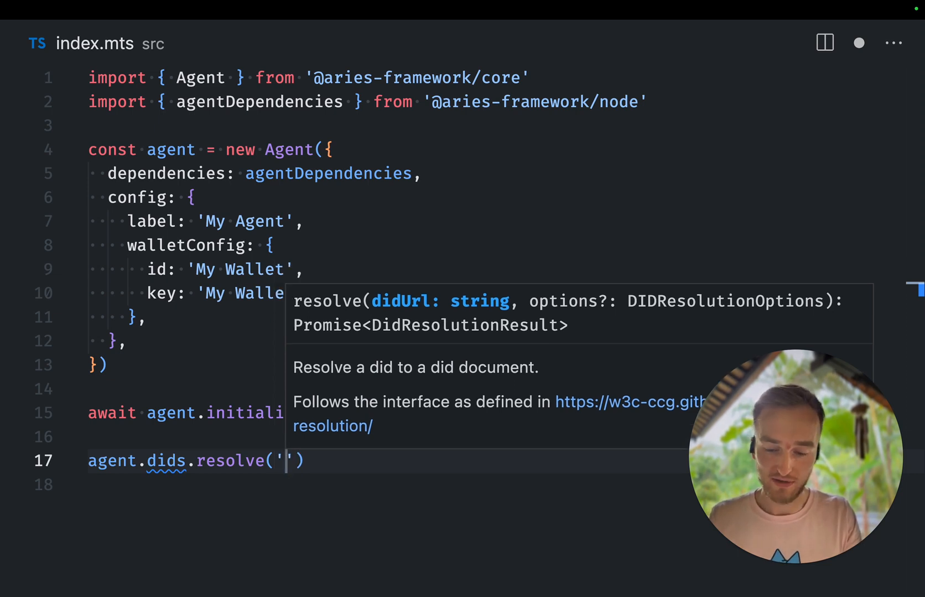
type("did:")
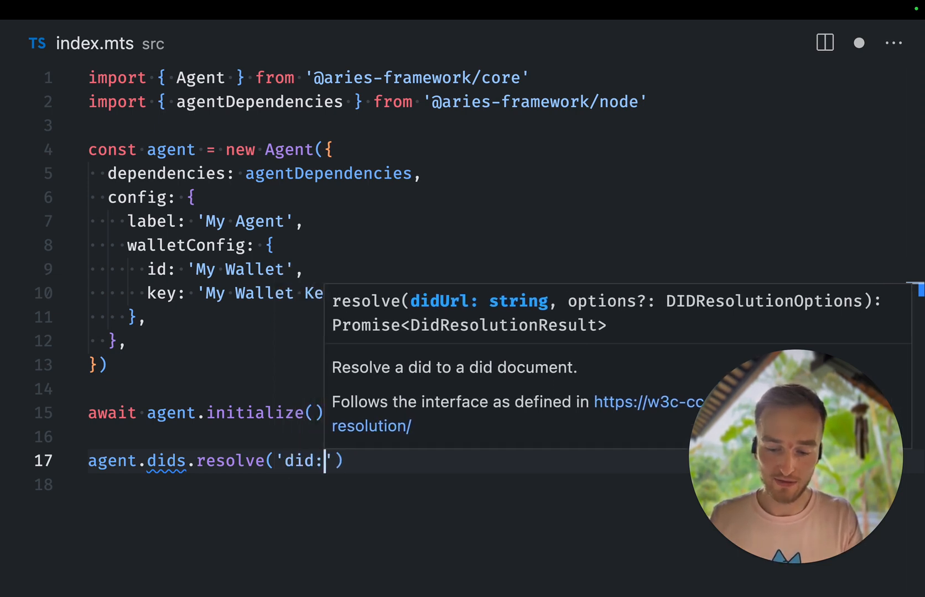
type("web")
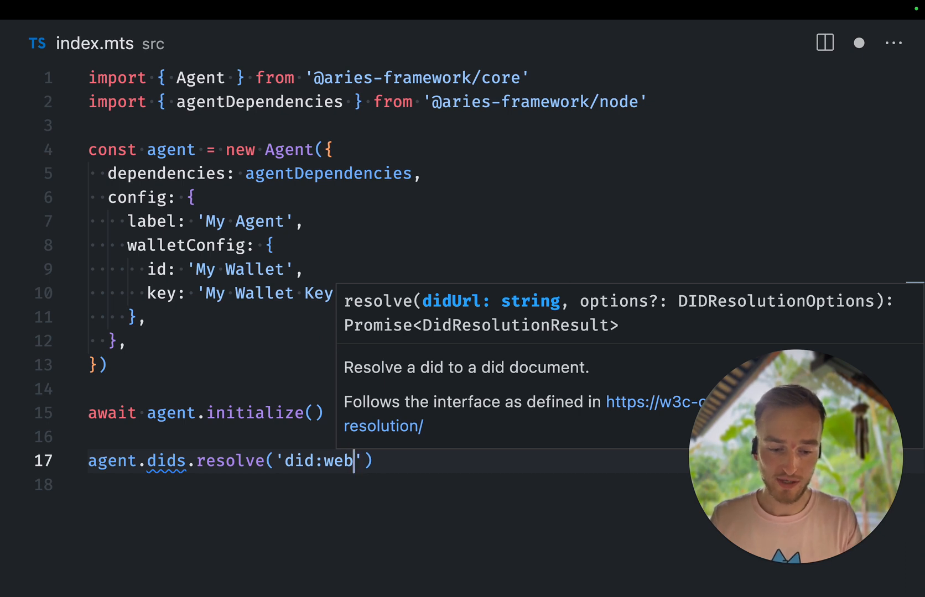
type(":did.animo.")
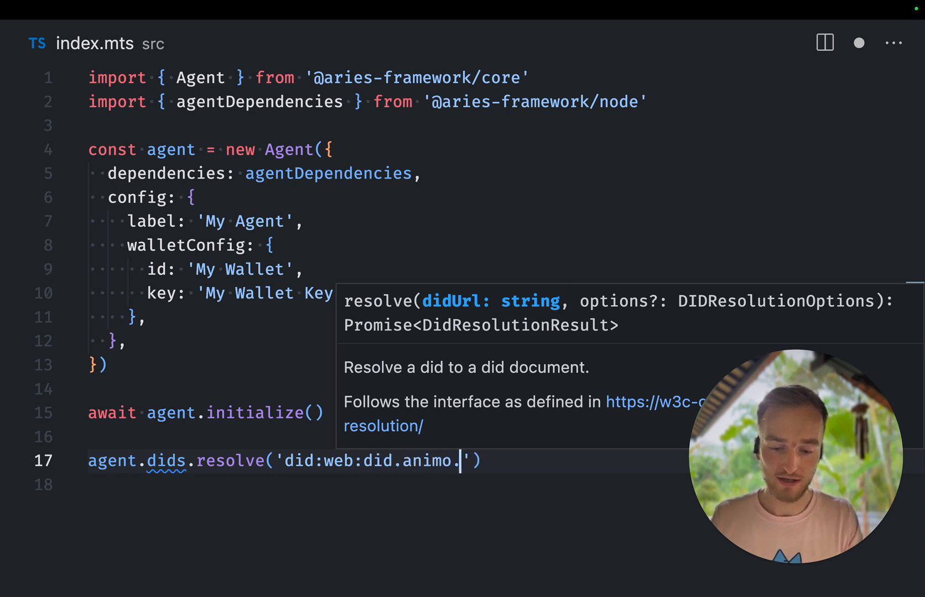
type("idResult =")
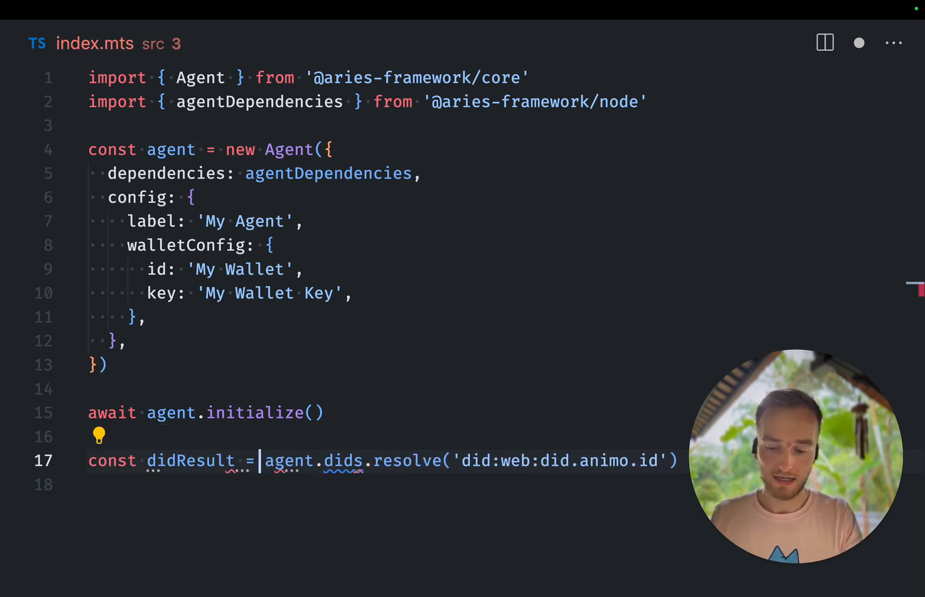
type("await")
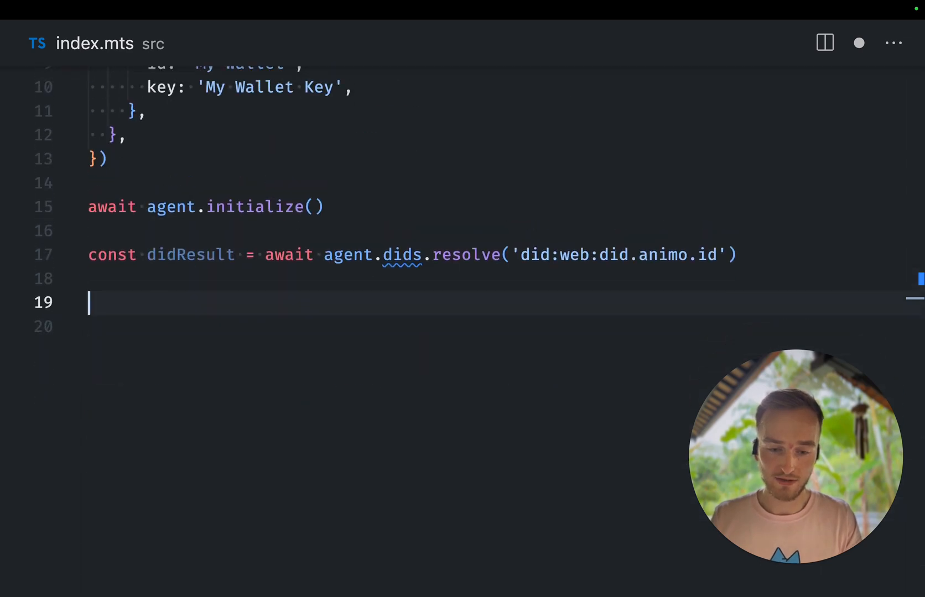
Log didResult with console.log(didResult).
type("console.lo")
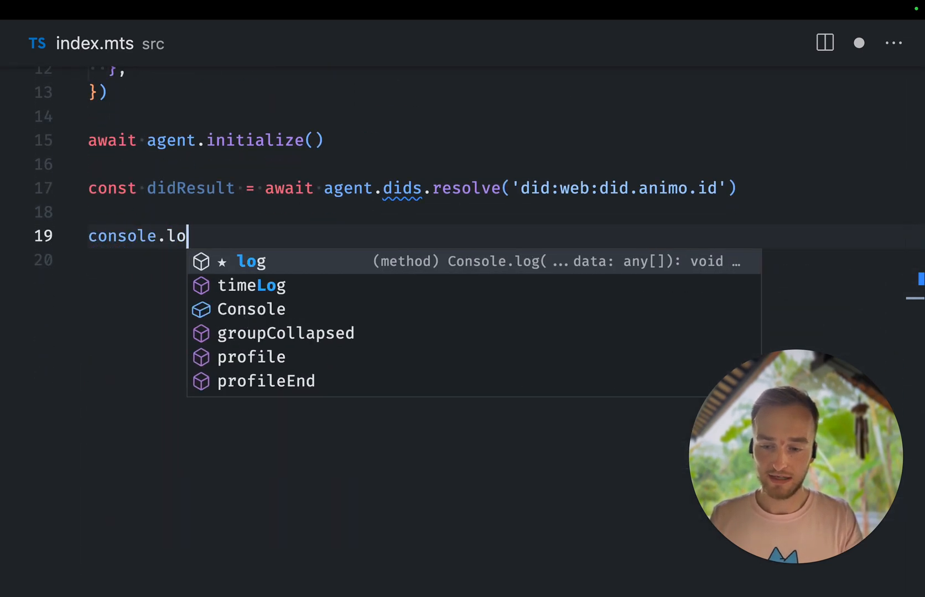
type("g(didResult")
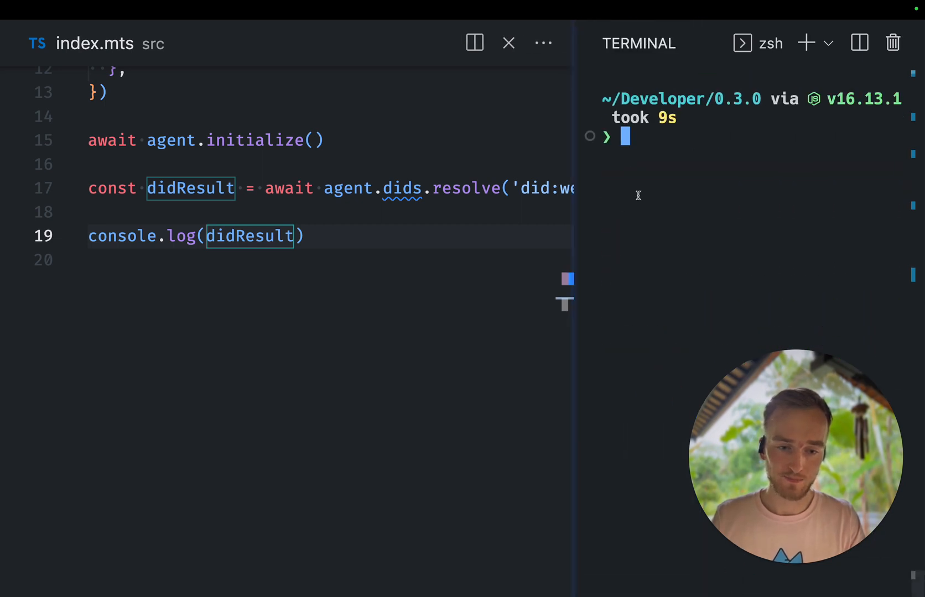
Run yarn start and view the resolved DID document for did:web:did.animo.id.
type("yarn start")
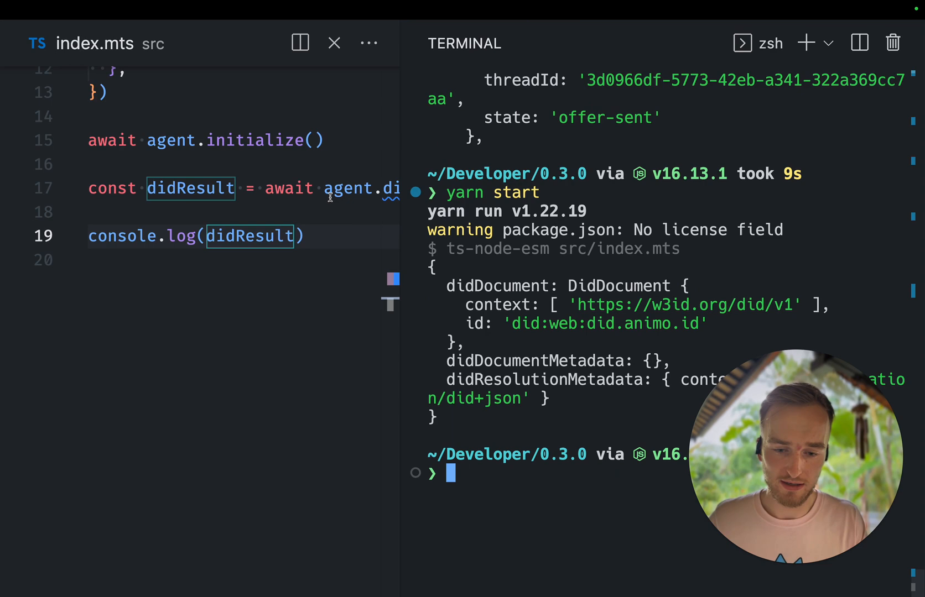
double_click(619, 287)
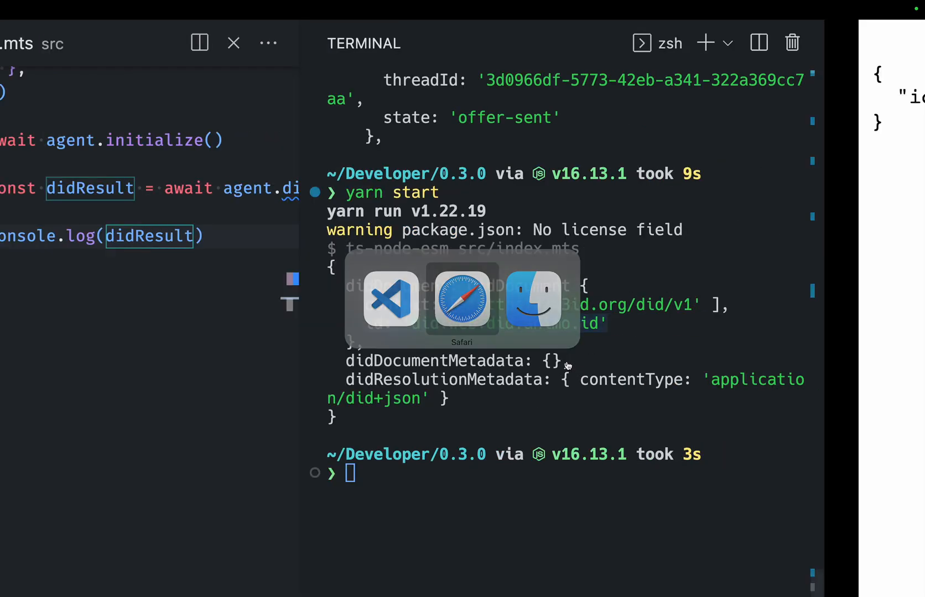
View did.animo.id/.well-known/did.json in Safari.
left_click(460, 297)
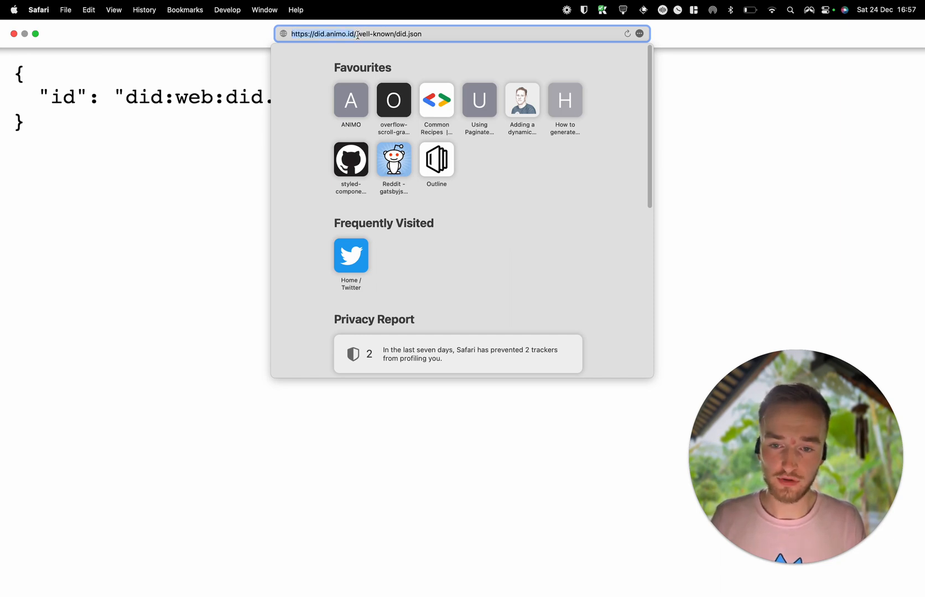
key("Return")
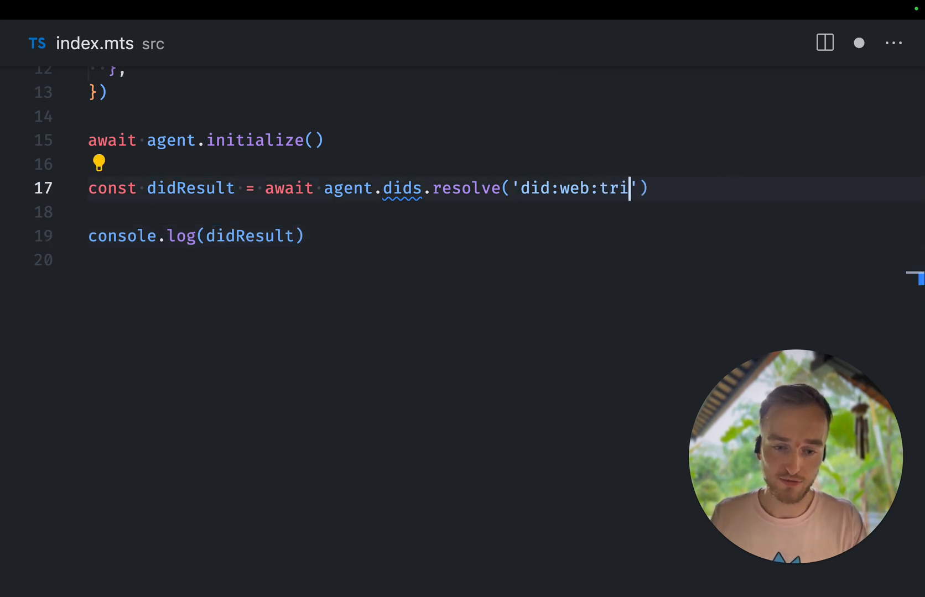
Change the DID to 'did:web:trinsic.id' and rerun yarn start to see its document.
type("nsic.id")
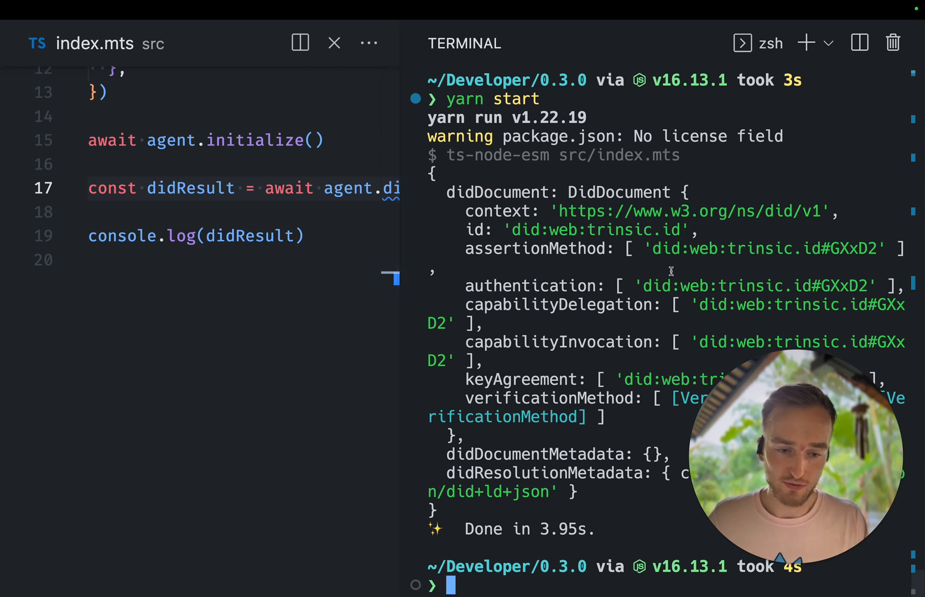
double_click(535, 248)
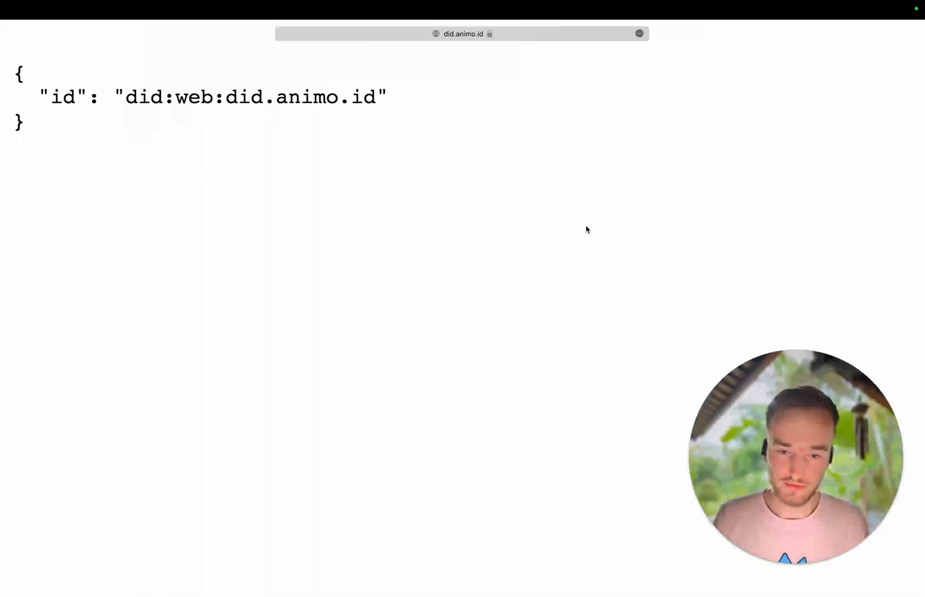
left_click(461, 33)
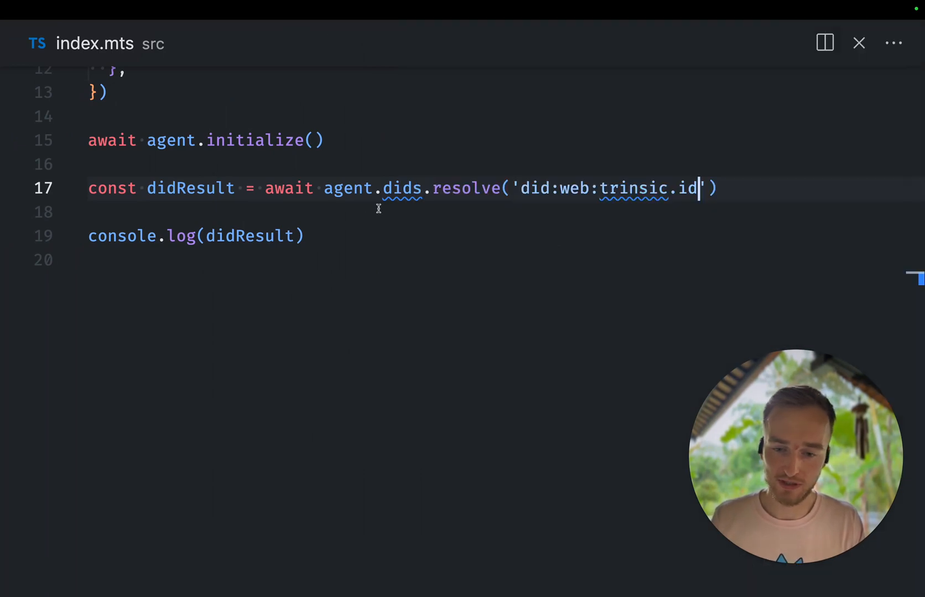
Add an unfinished didResult. line to browse its properties, then resize the terminal panel.
type("dids")
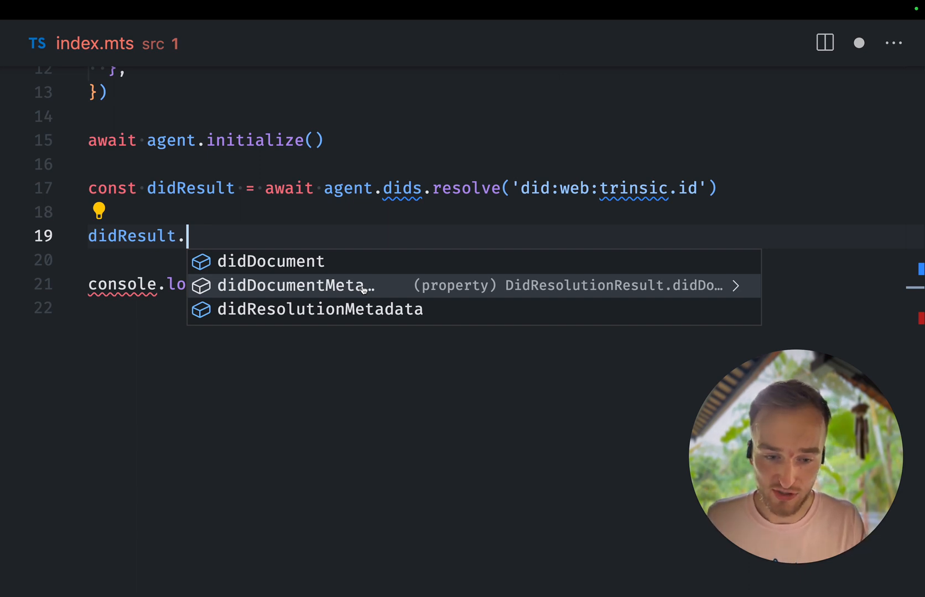
mouse_move(401, 280)
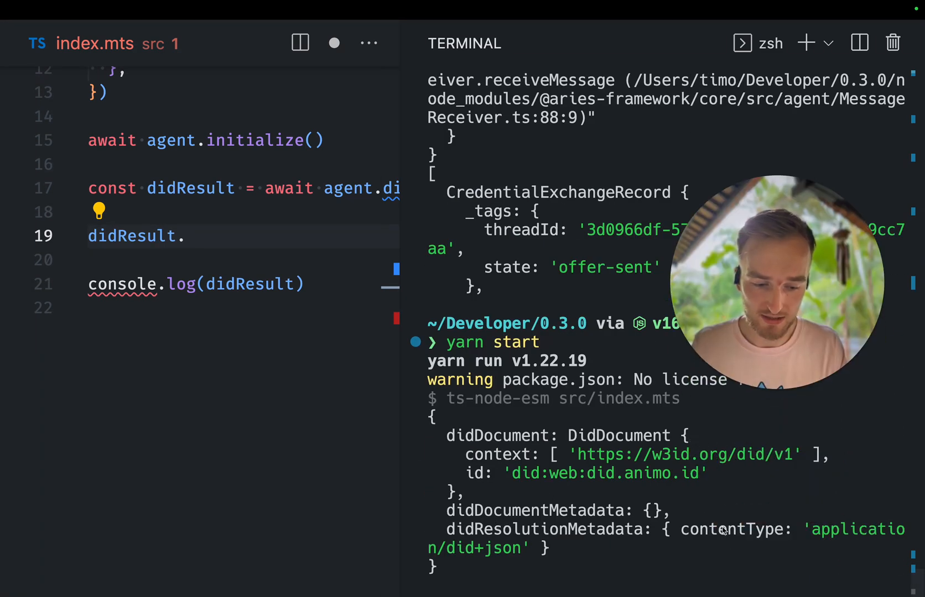
left_click_drag(681, 529, 548, 549)
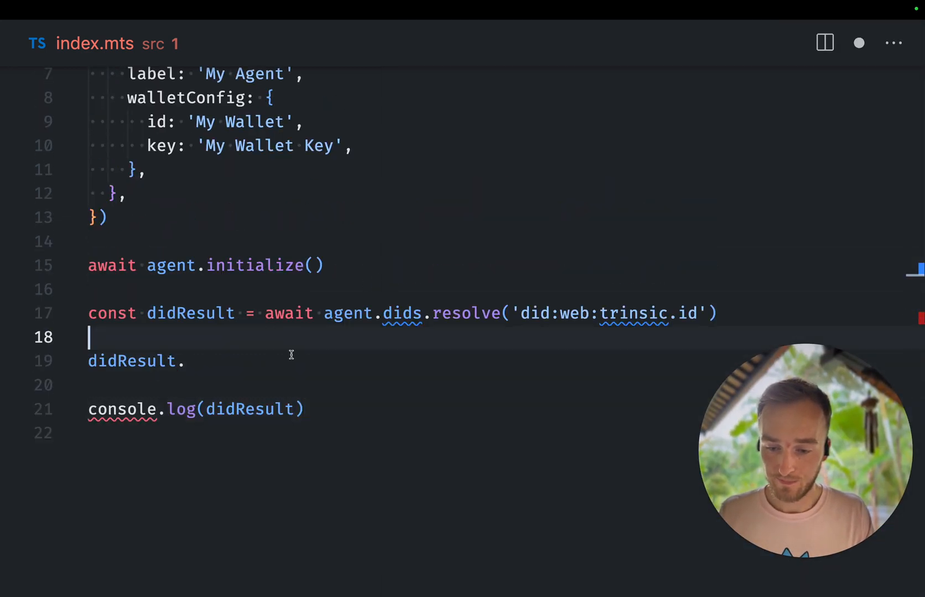
Replace the resolve and log lines with an awaited agent.dids.create call.
key("Backspace")
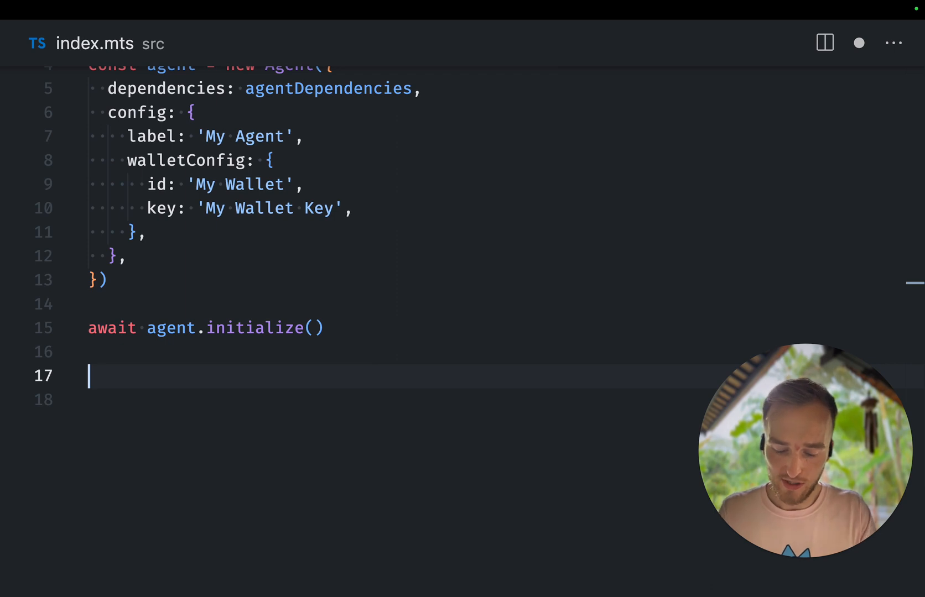
type("await")
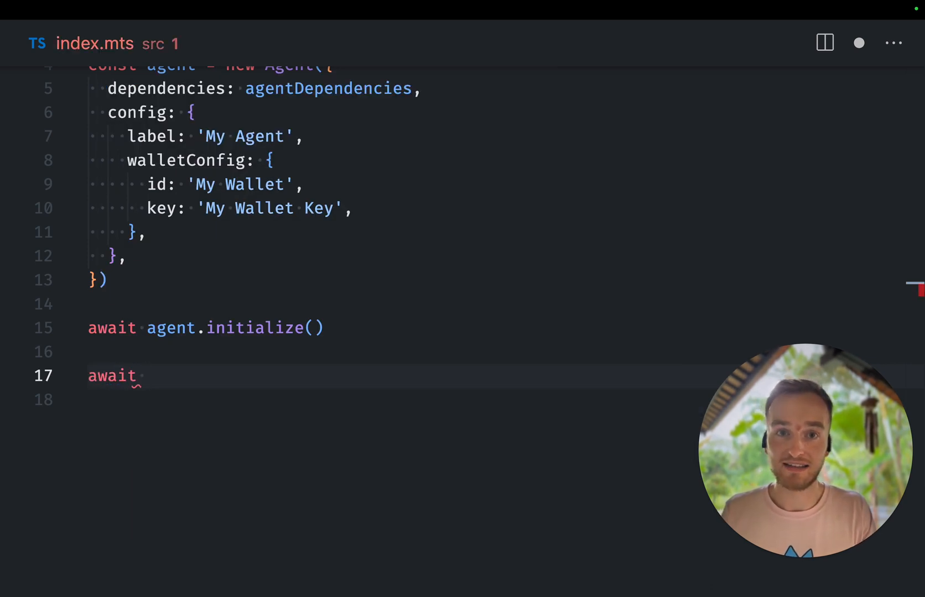
type("agent.d")
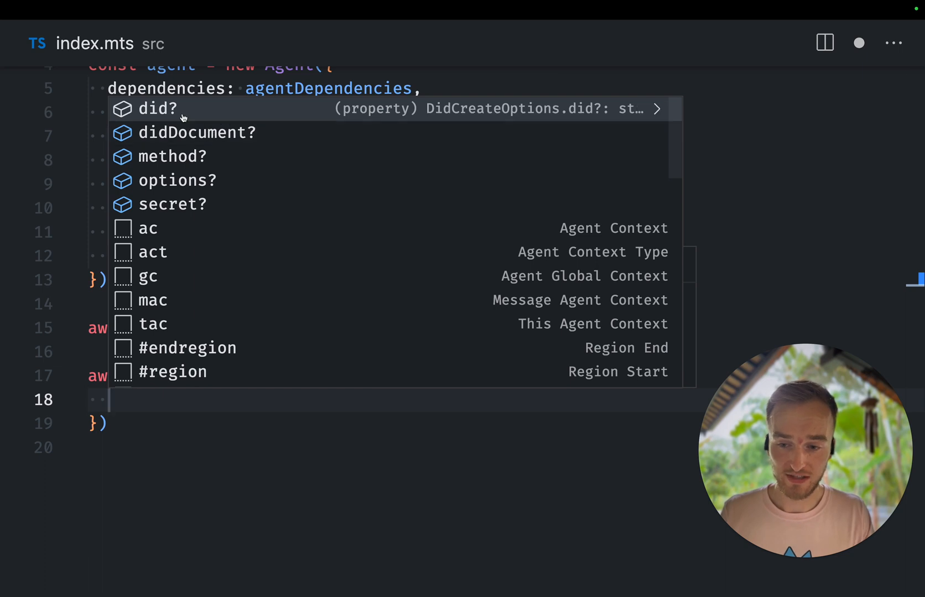
mouse_move(249, 185)
type("<>")
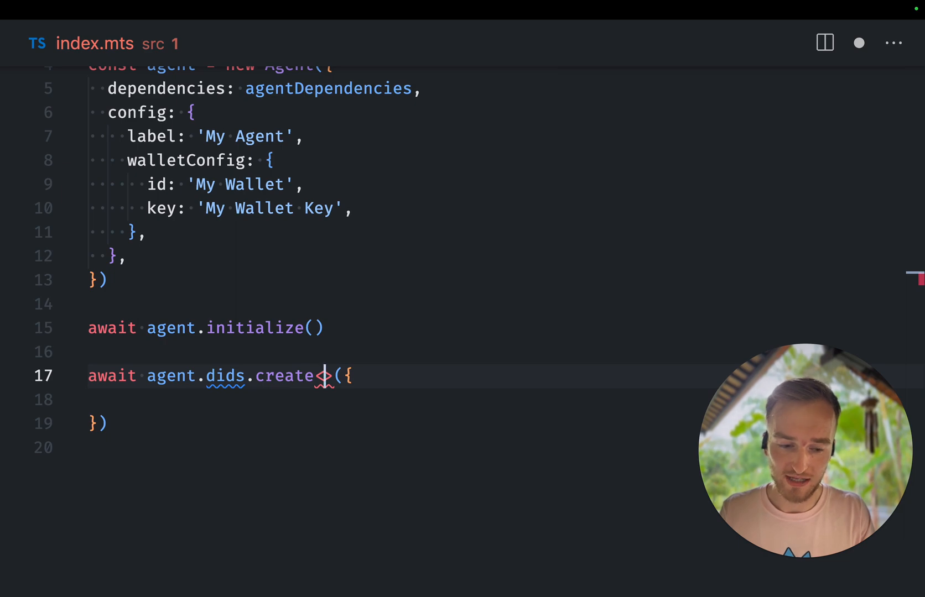
Type the create call's generic as KeyDidCreateOptions.
type("DidCrea")
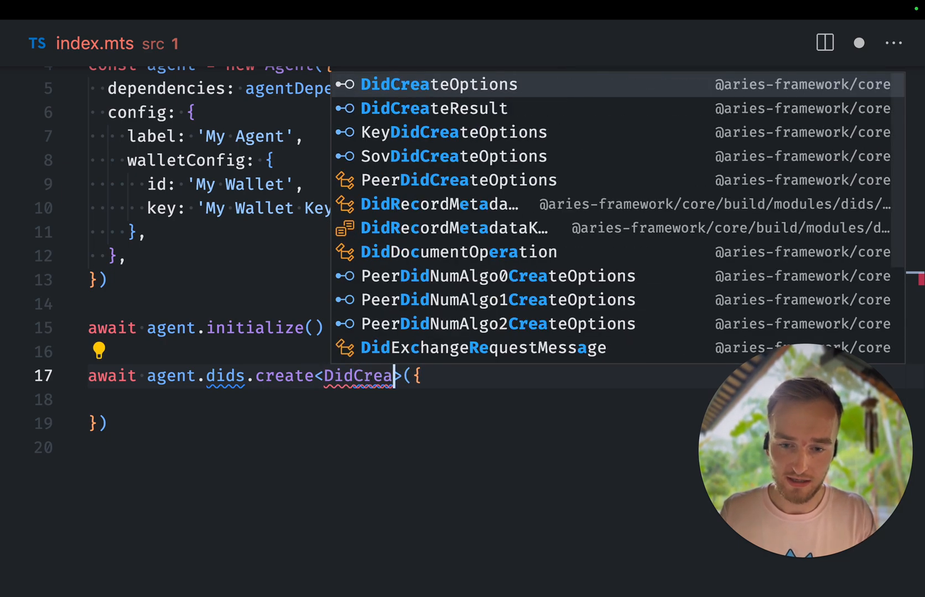
key("Backspace")
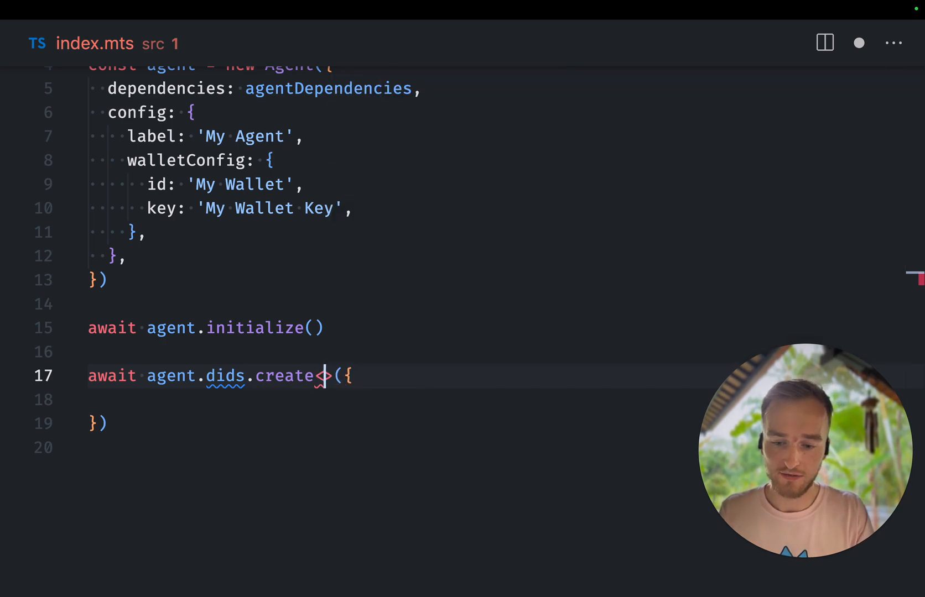
type("KeyCreate")
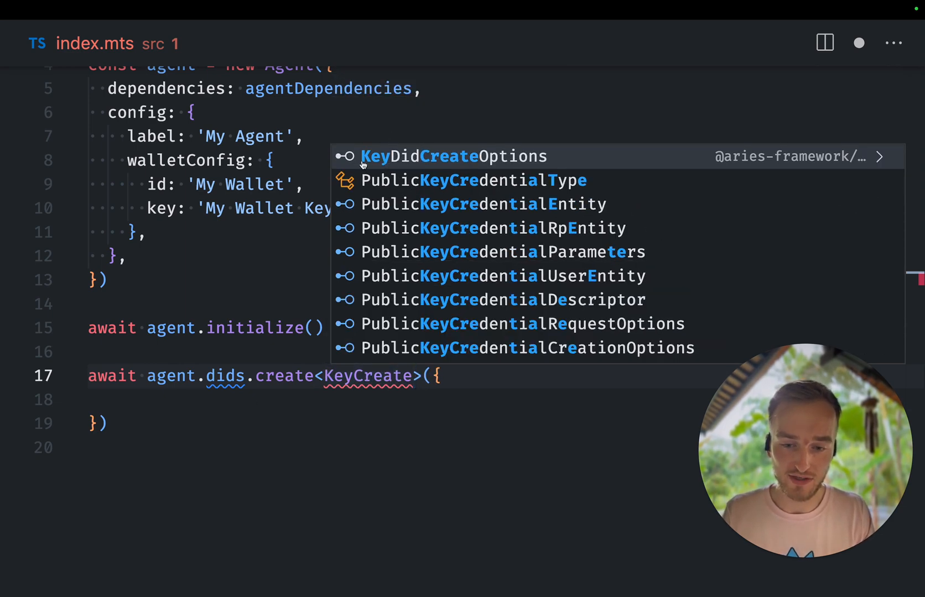
left_click(452, 156)
type("method: '")
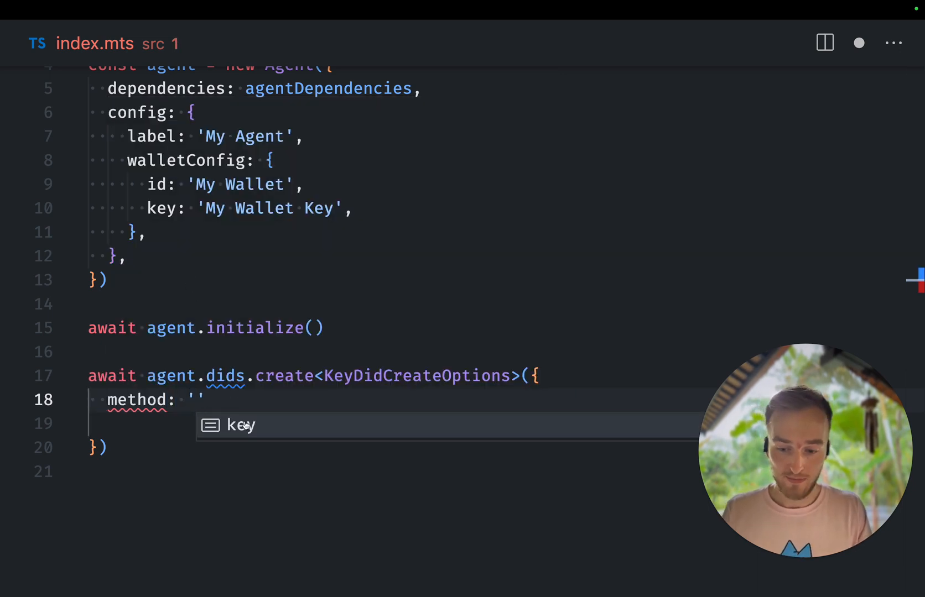
Set method 'key' and options { keyType: KeyType.Ed25519 }.
type("key")
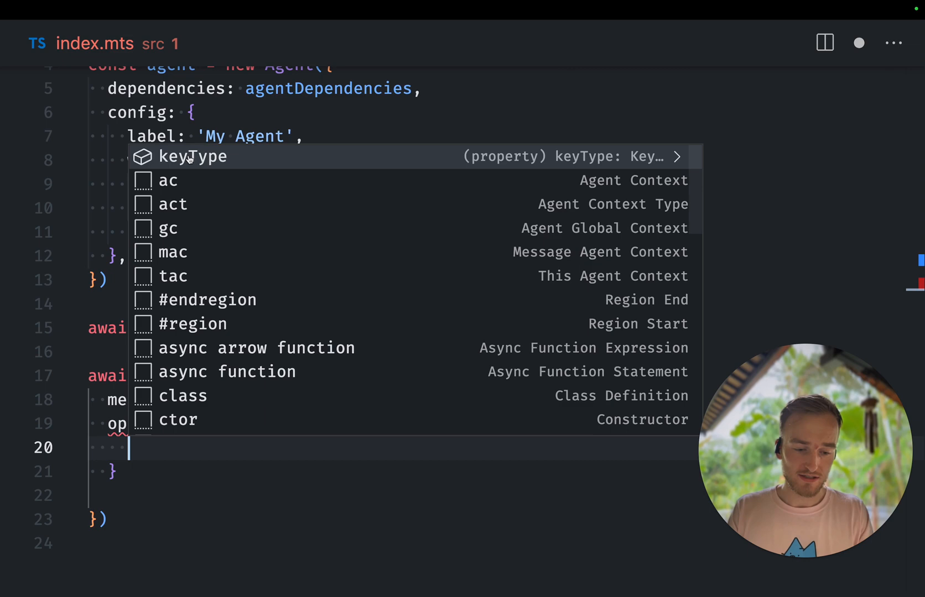
type("KeyType.")
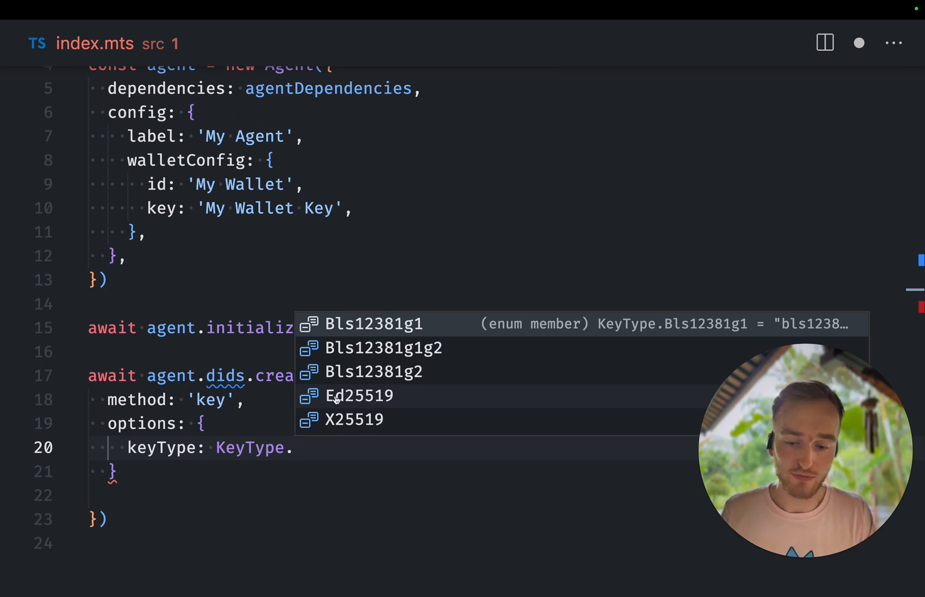
left_click(359, 396)
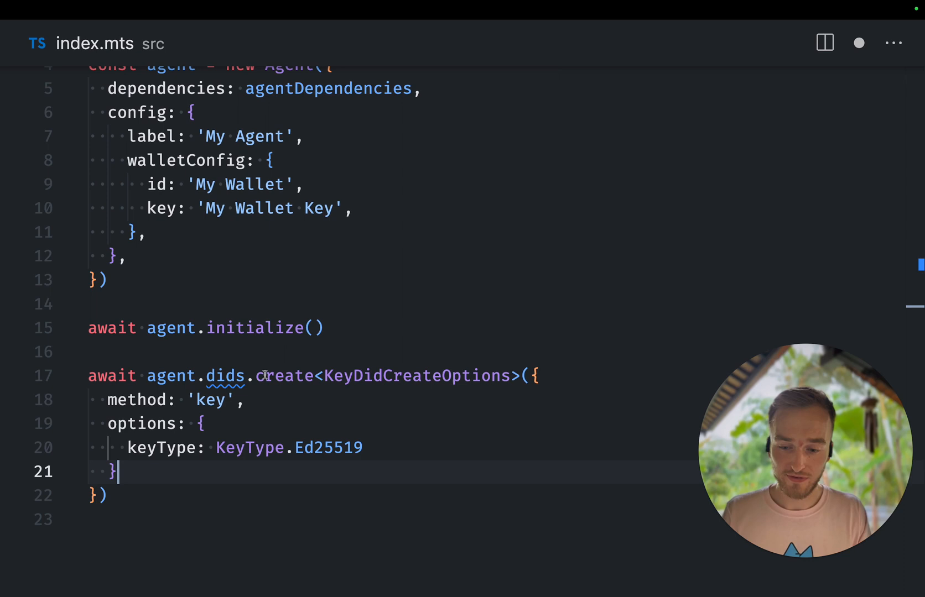
double_click(212, 401)
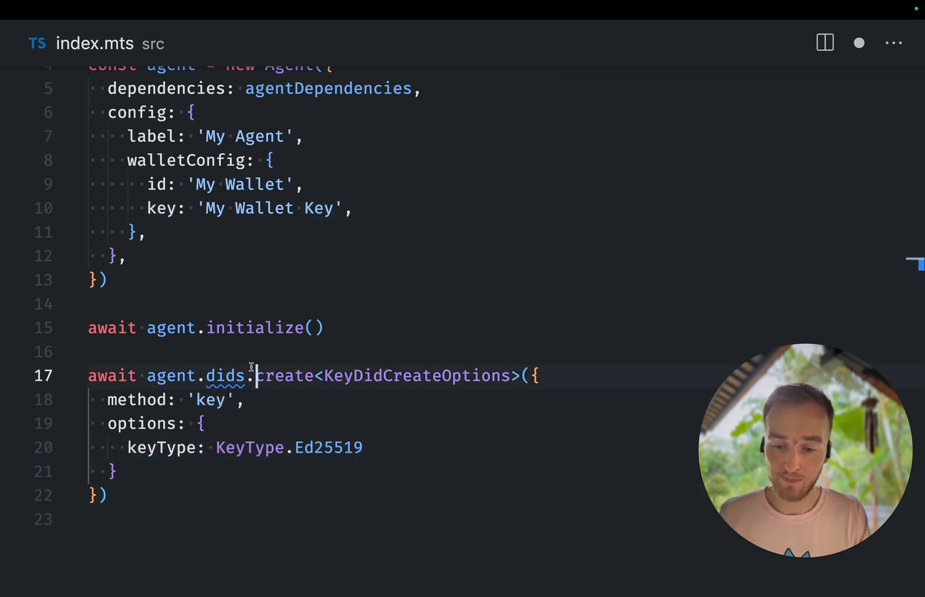
Store the create result in const didResult and log it with console.log(didResult).
type("const didResult =")
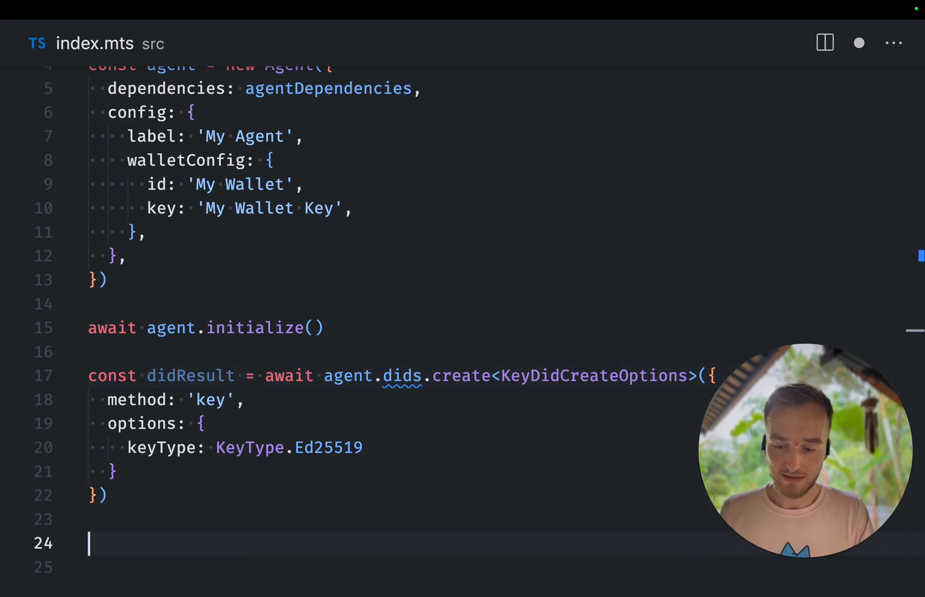
type("console.log(didResult")
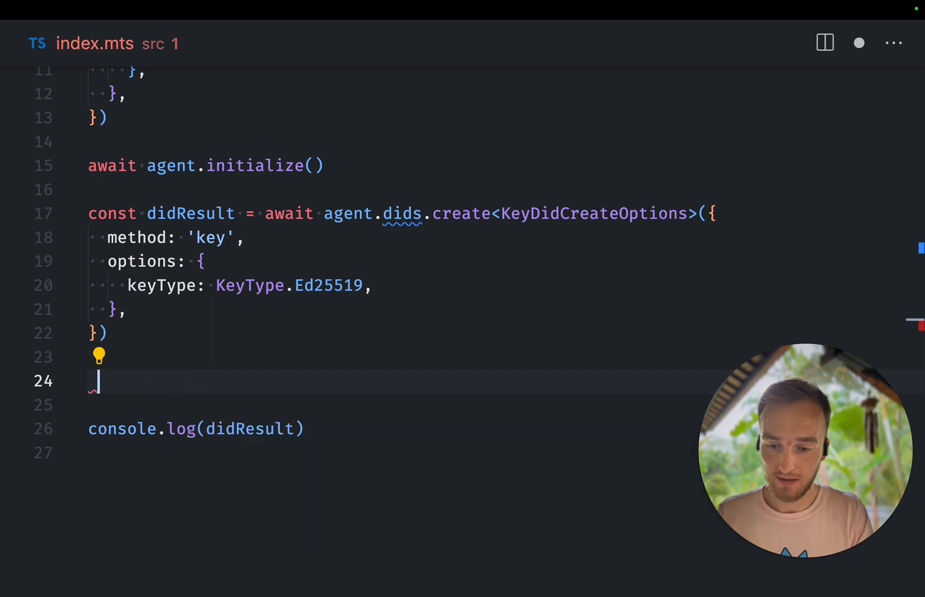
Add const resolveResult = await agent.dids.resolve(didResult.didState.did) and clear didResult from the console.log argument.
type("const resolve")
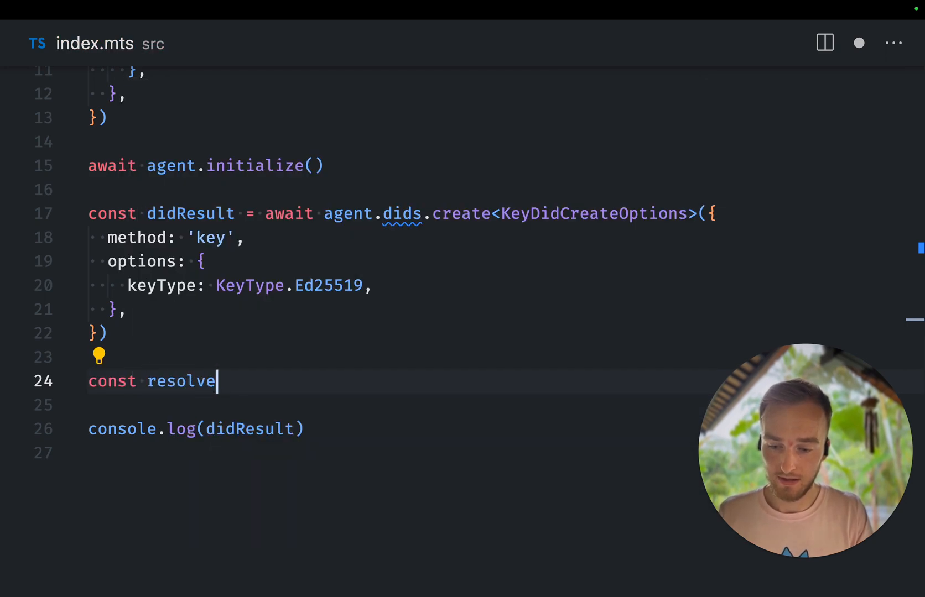
type("Result = await agent.did")
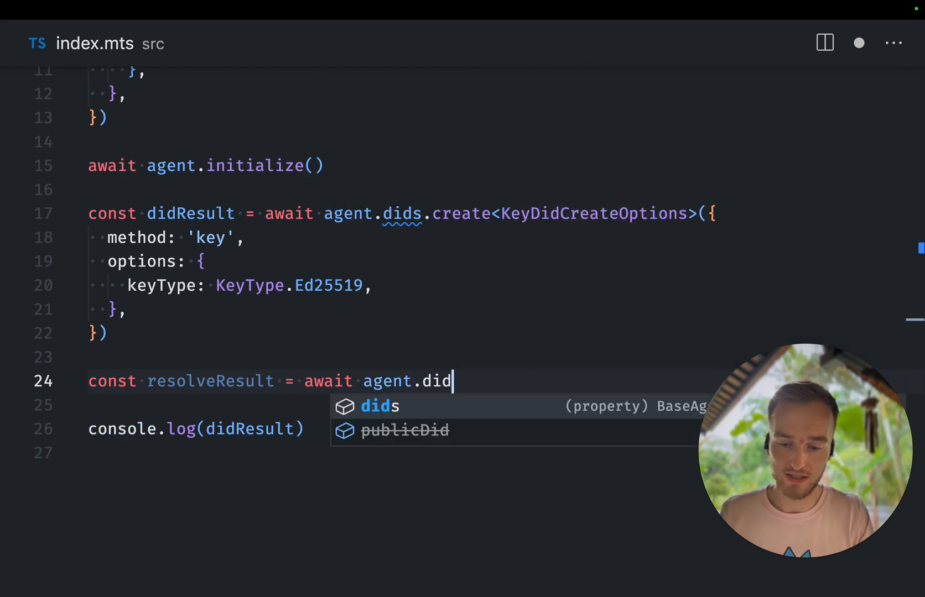
type("s.resolve")
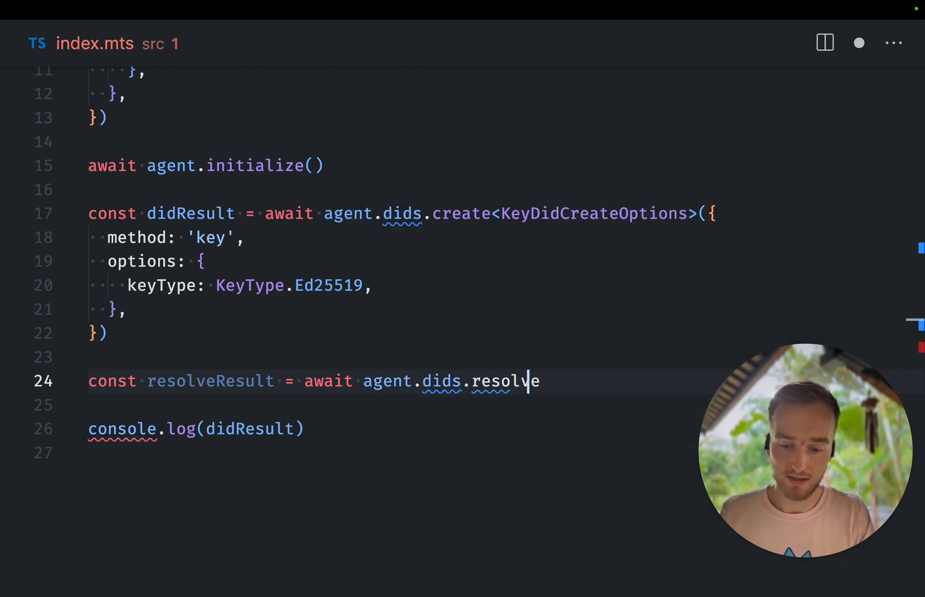
type("(did")
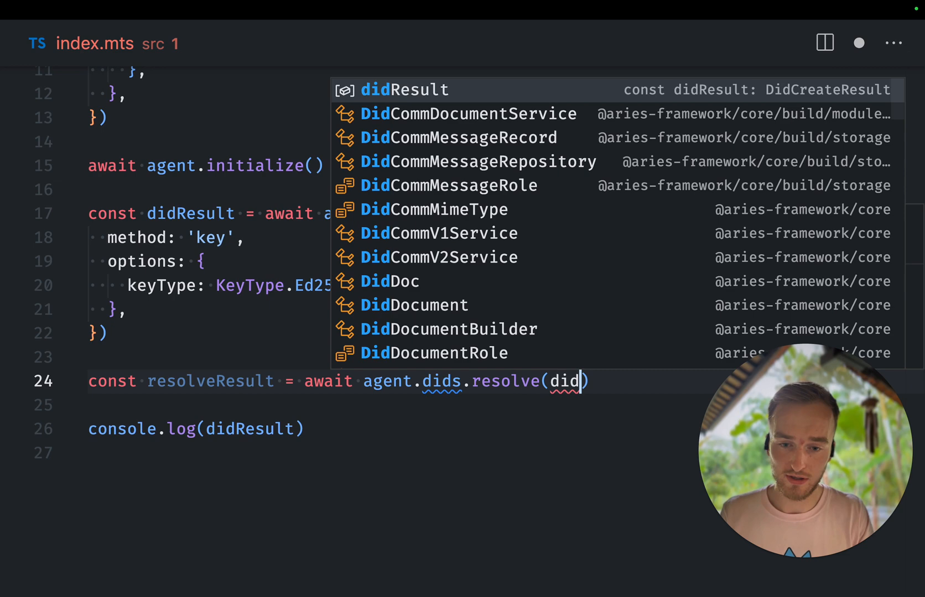
type("Result.")
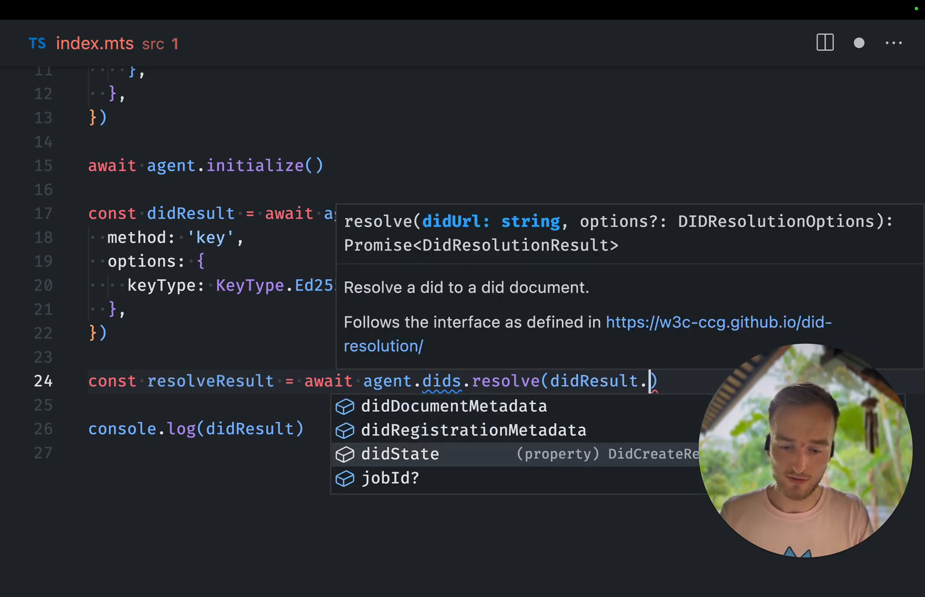
type("didState.did")
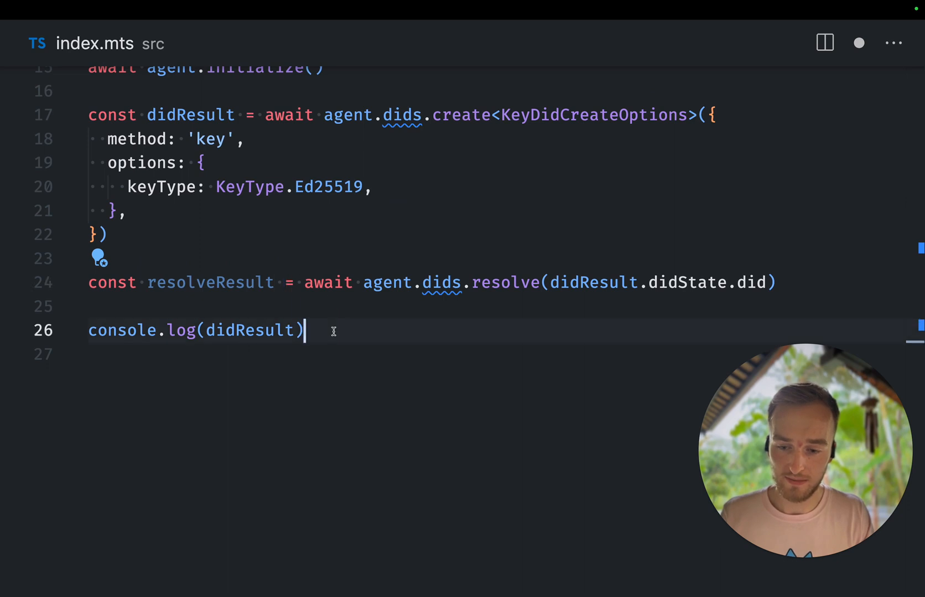
key("Backspace")
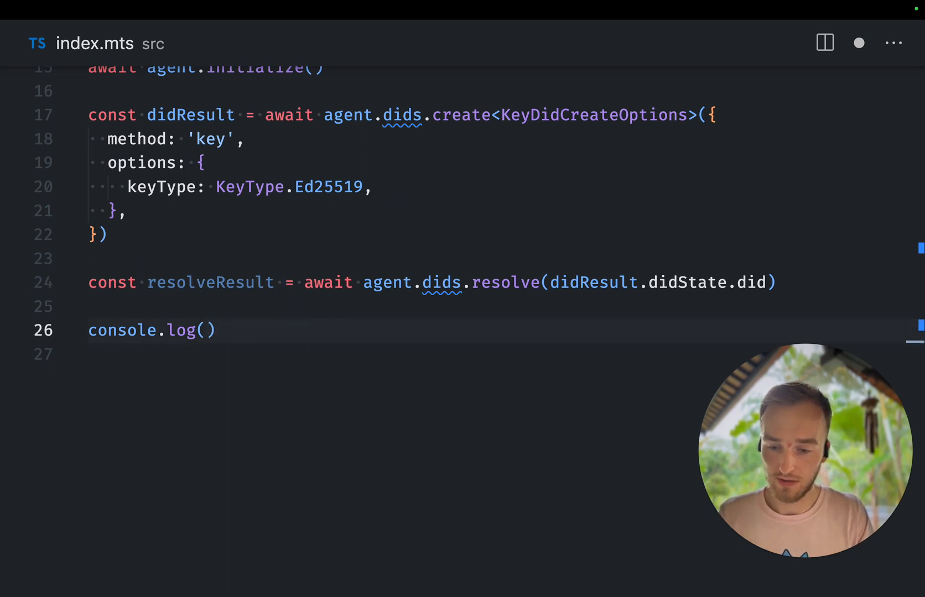
Log resolveResult, run yarn start, and review the printed resolved did:key document in the terminal.
type("resolveResult")
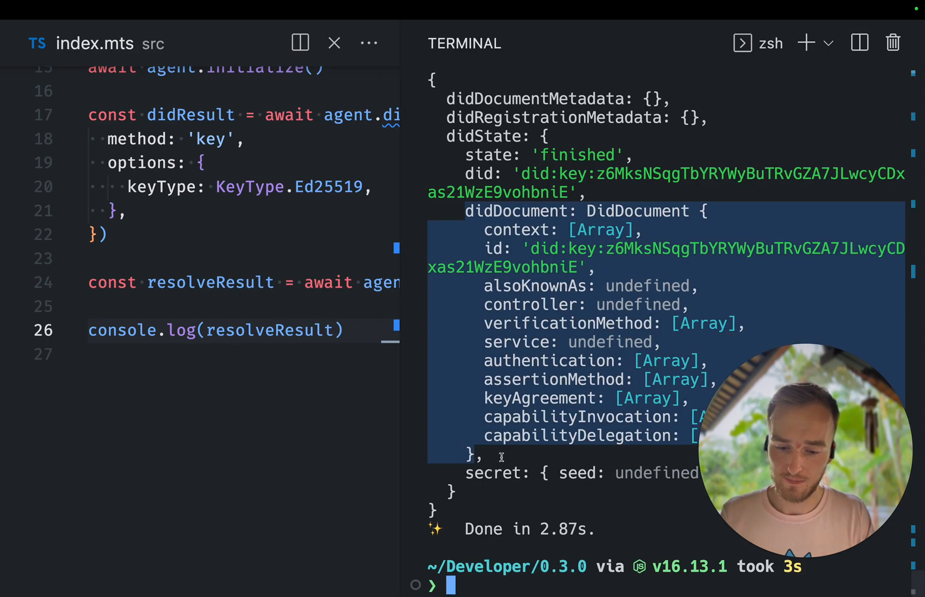
type("yarn start")
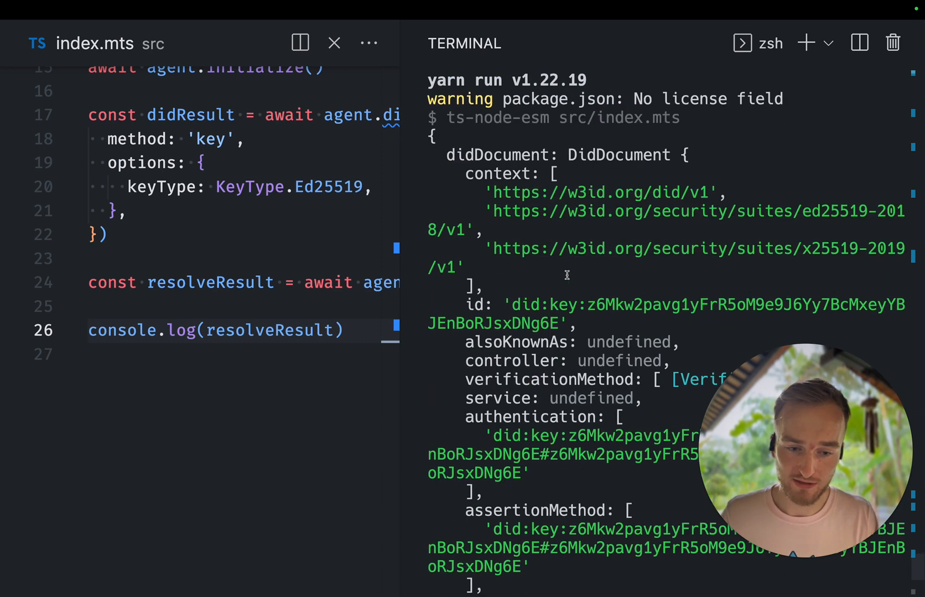
scroll("down", 3)
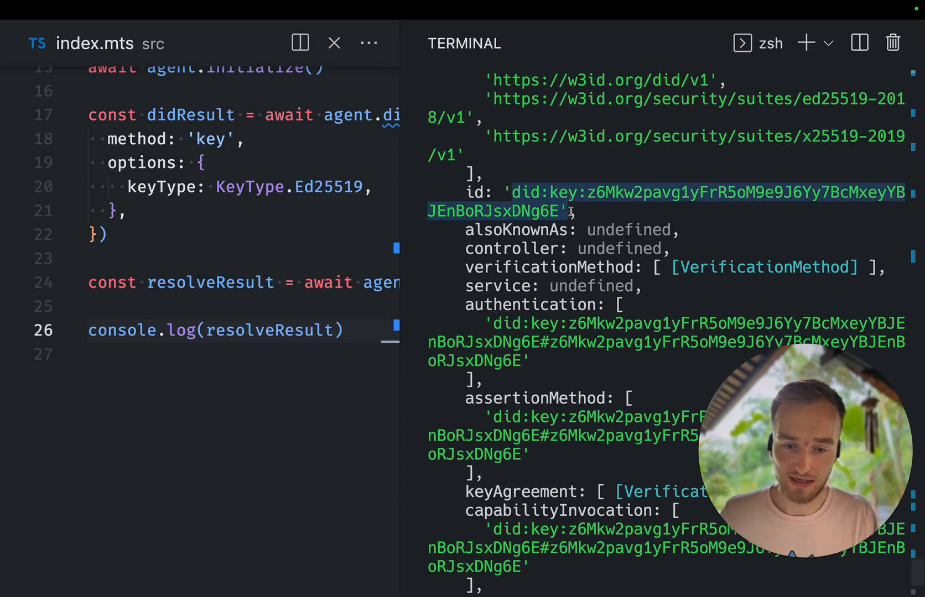
scroll("down", 3)
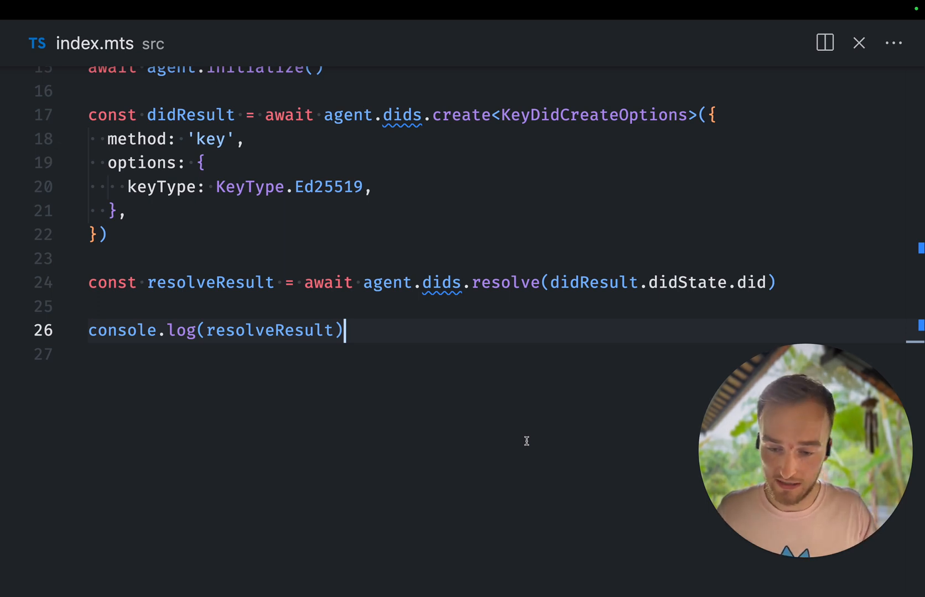
scroll("up", 3)
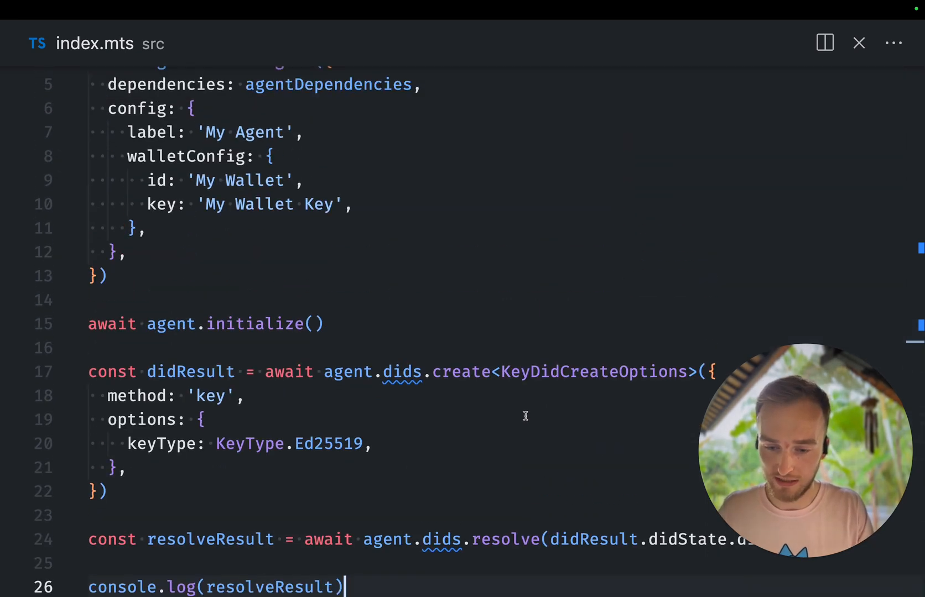